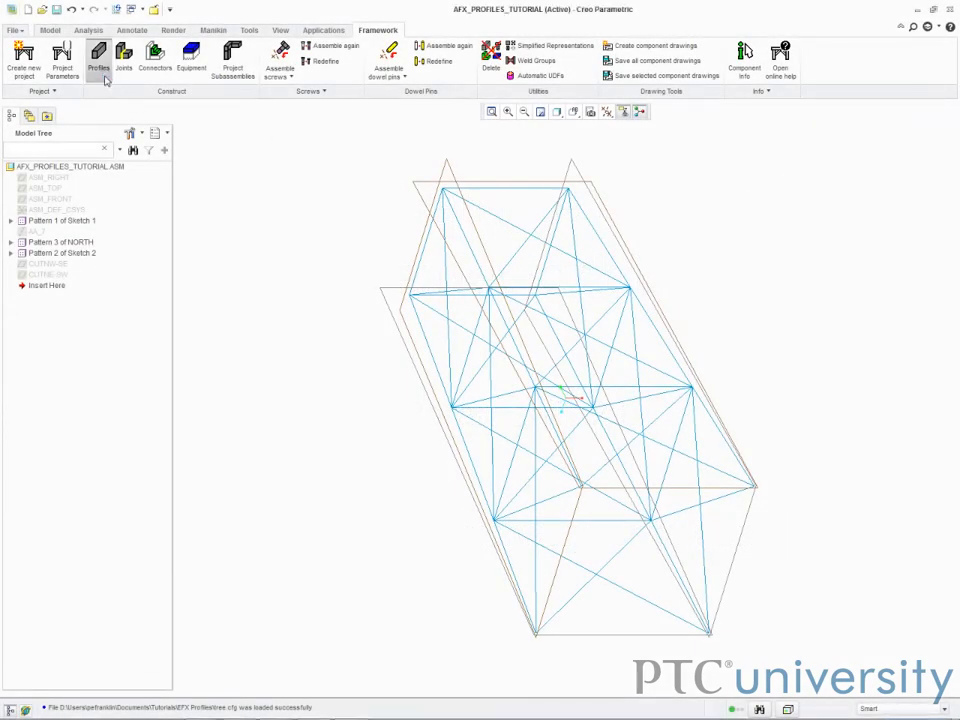
Step: Run TS square tubes along the three horizontal frame curves and enlarge one tube's size
{"action": "left_click", "coordinate": [97, 57]}
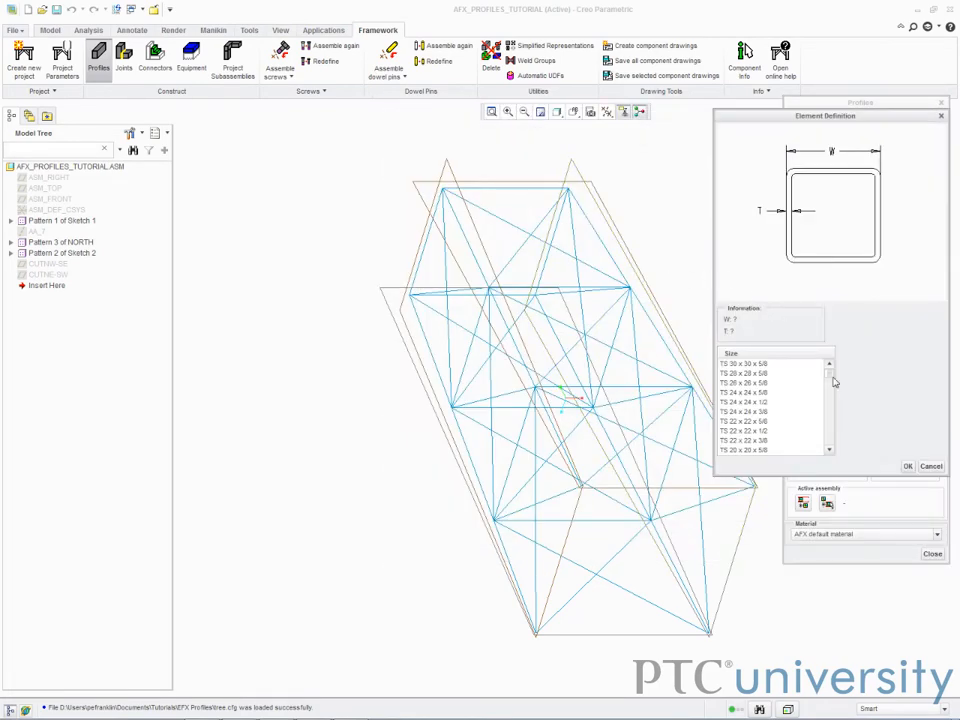
{"action": "scroll", "scroll_direction": "down", "scroll_amount": 3}
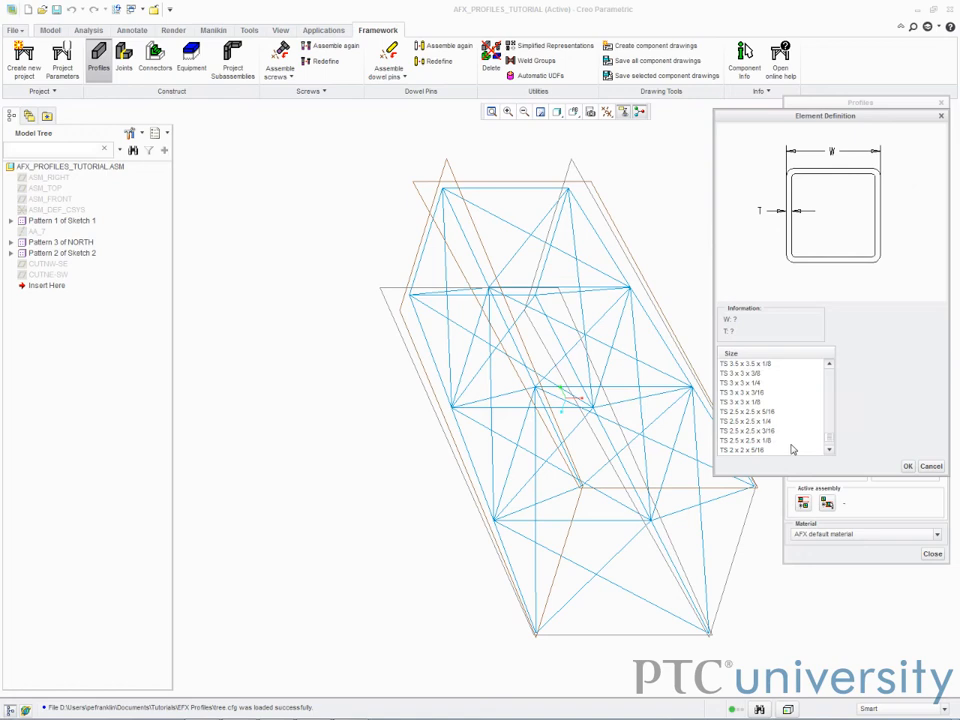
{"action": "left_click", "coordinate": [907, 466]}
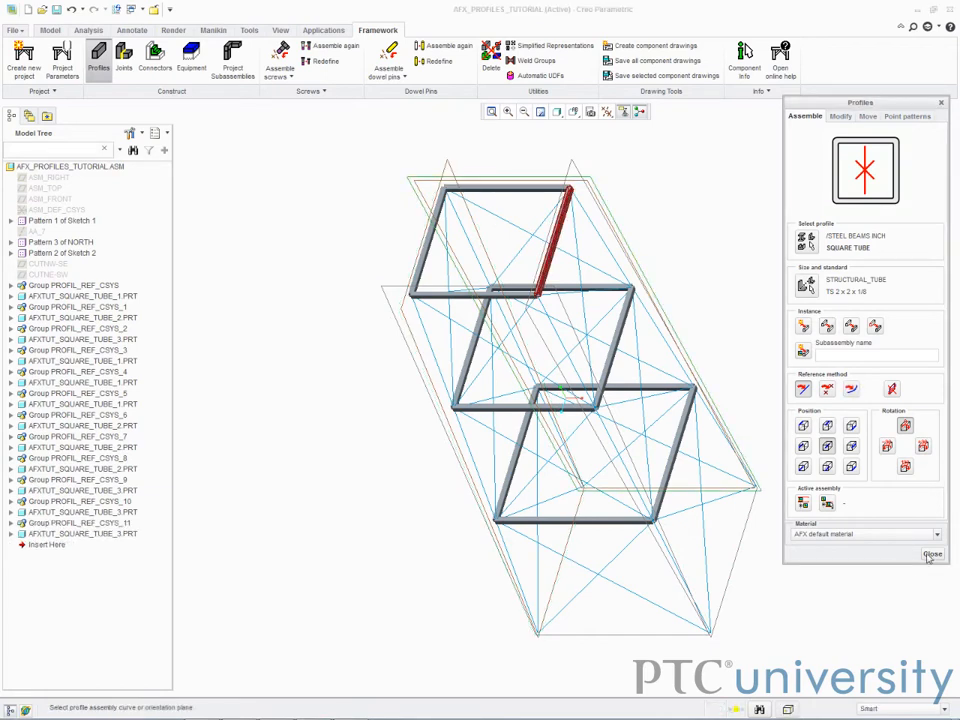
{"action": "left_click", "coordinate": [840, 116]}
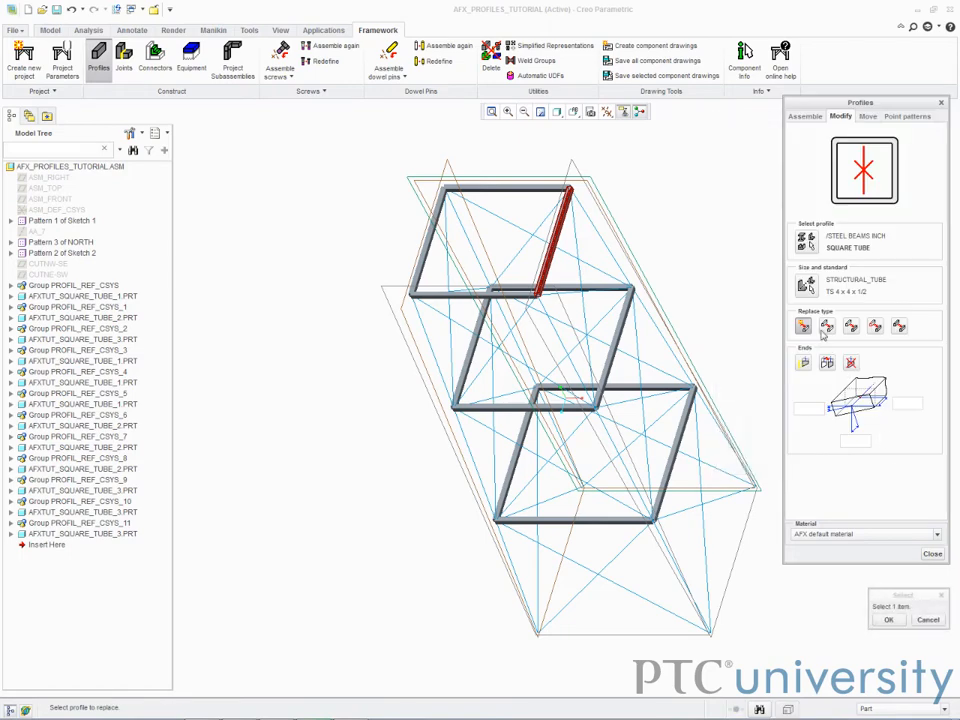
{"action": "mouse_move", "coordinate": [805, 326]}
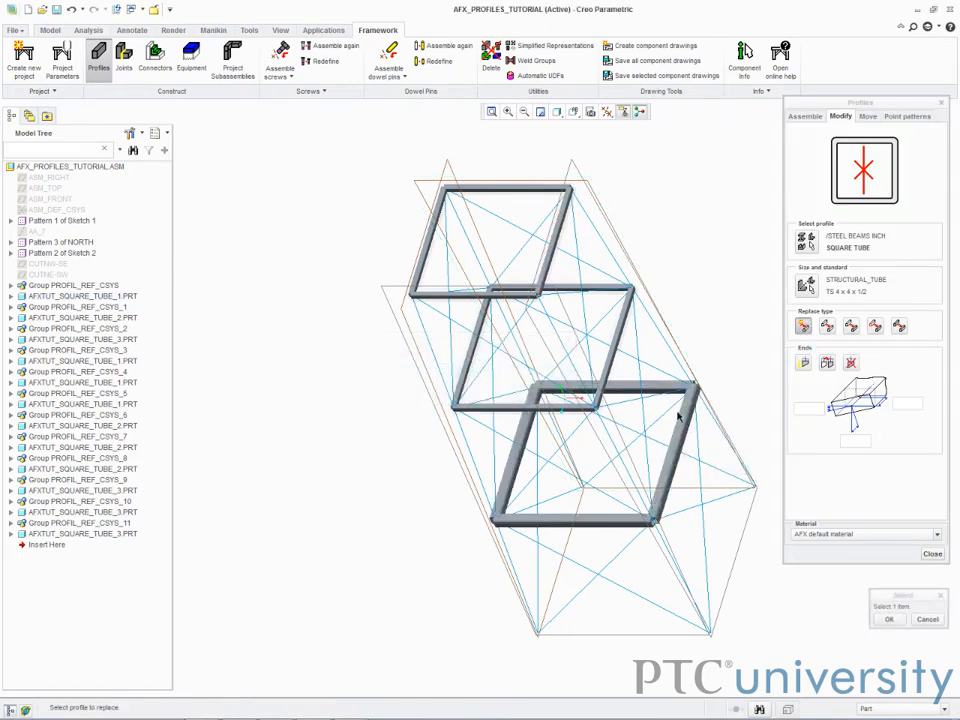
{"action": "left_click", "coordinate": [931, 553]}
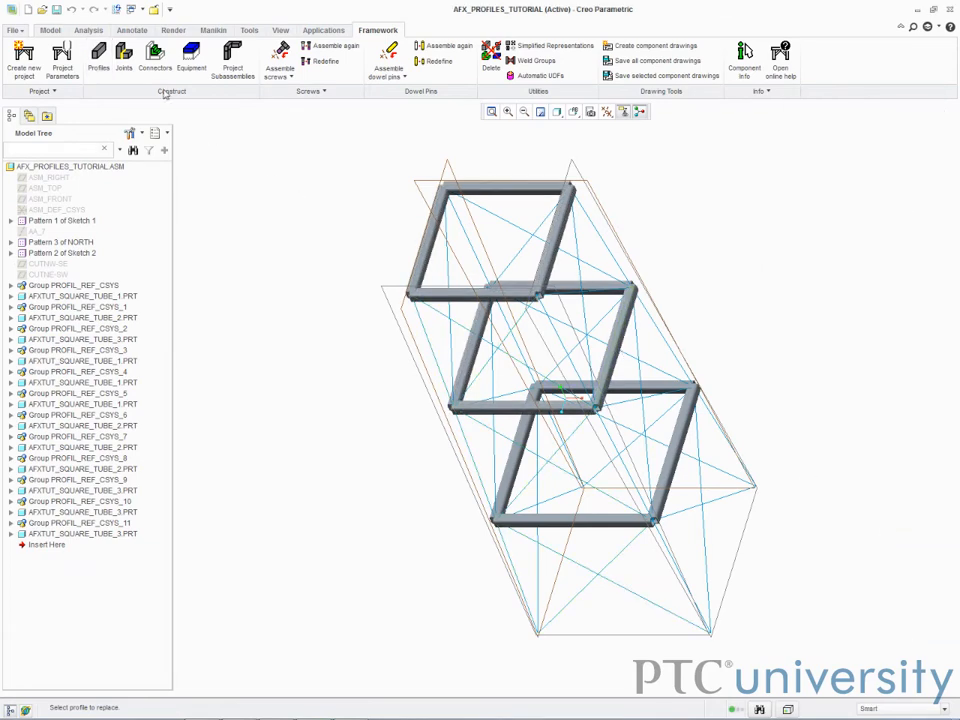
Step: Apply miter joints to the pairs of square tubes meeting at each frame corner
{"action": "left_click", "coordinate": [123, 58]}
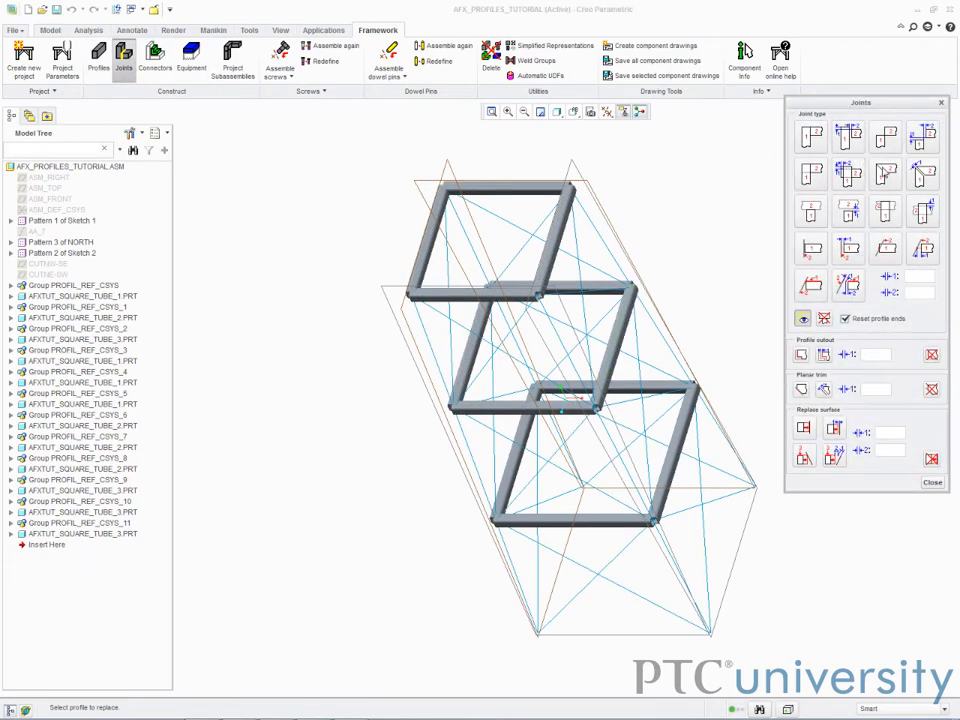
{"action": "left_click", "coordinate": [885, 173]}
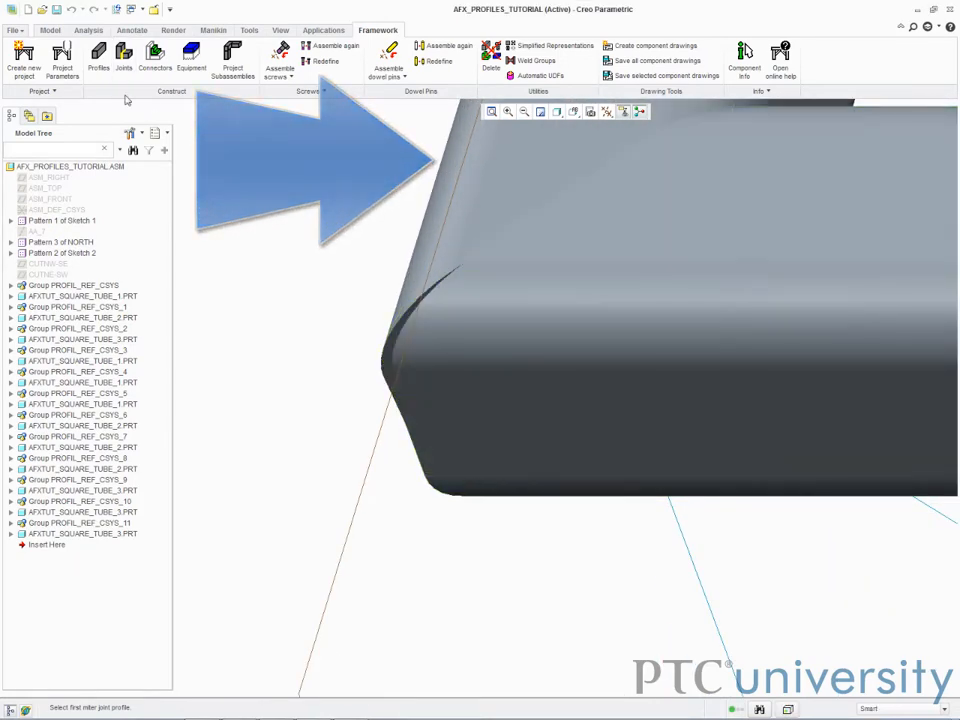
{"action": "left_click", "coordinate": [98, 58]}
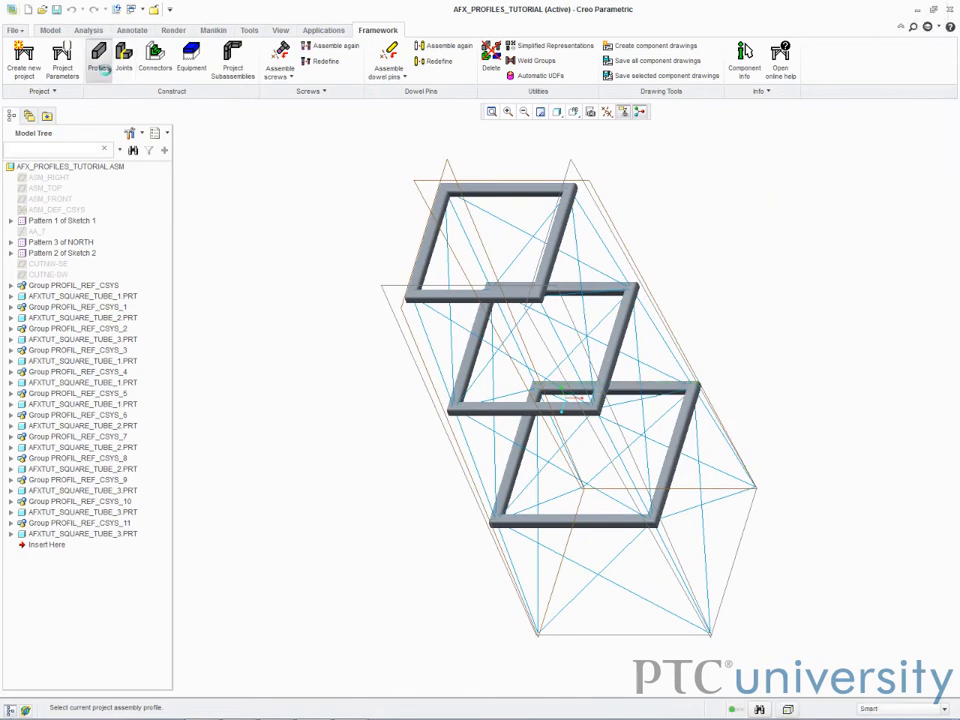
Step: Assemble Angle Beam L 5 x 5 x 1/2 on the leg curves, adjusting position and rotation
{"action": "left_click", "coordinate": [98, 58]}
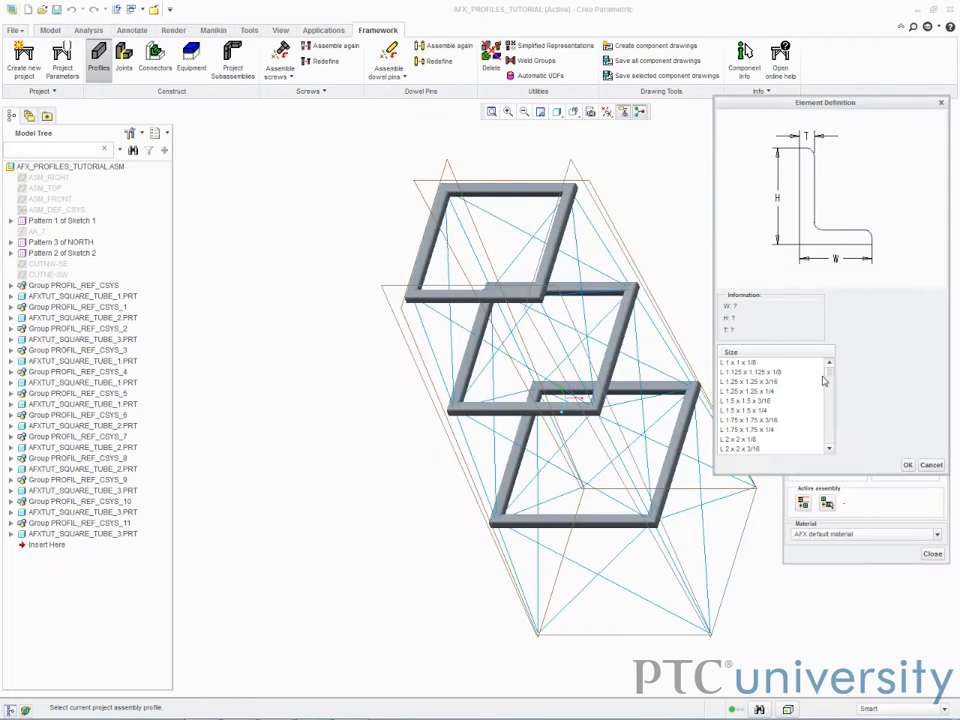
{"action": "scroll", "scroll_direction": "down", "scroll_amount": 3}
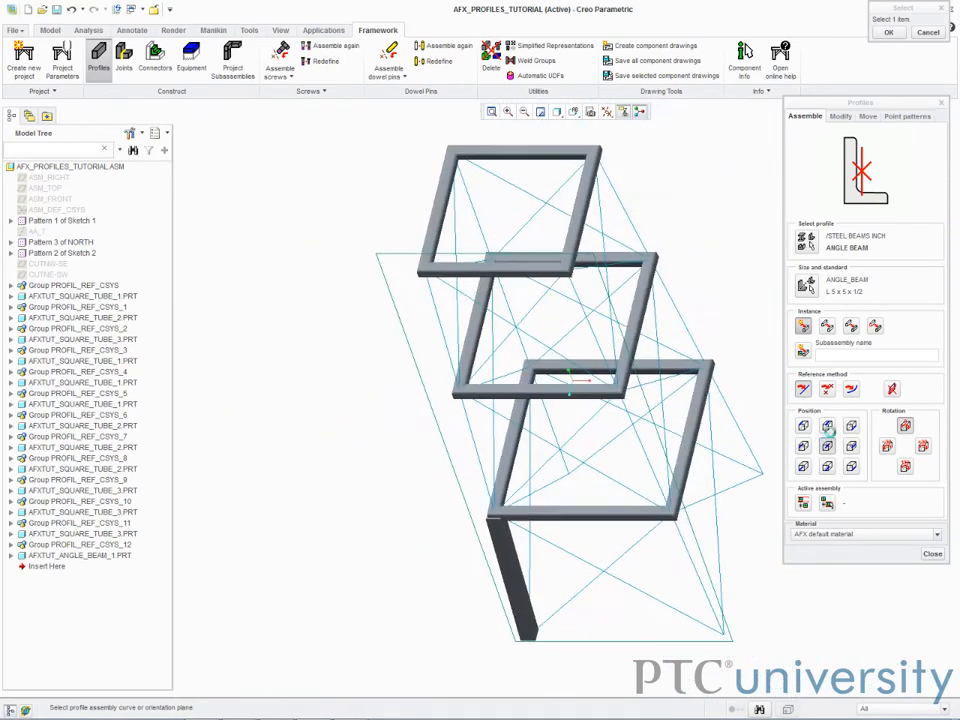
{"action": "left_click", "coordinate": [868, 116]}
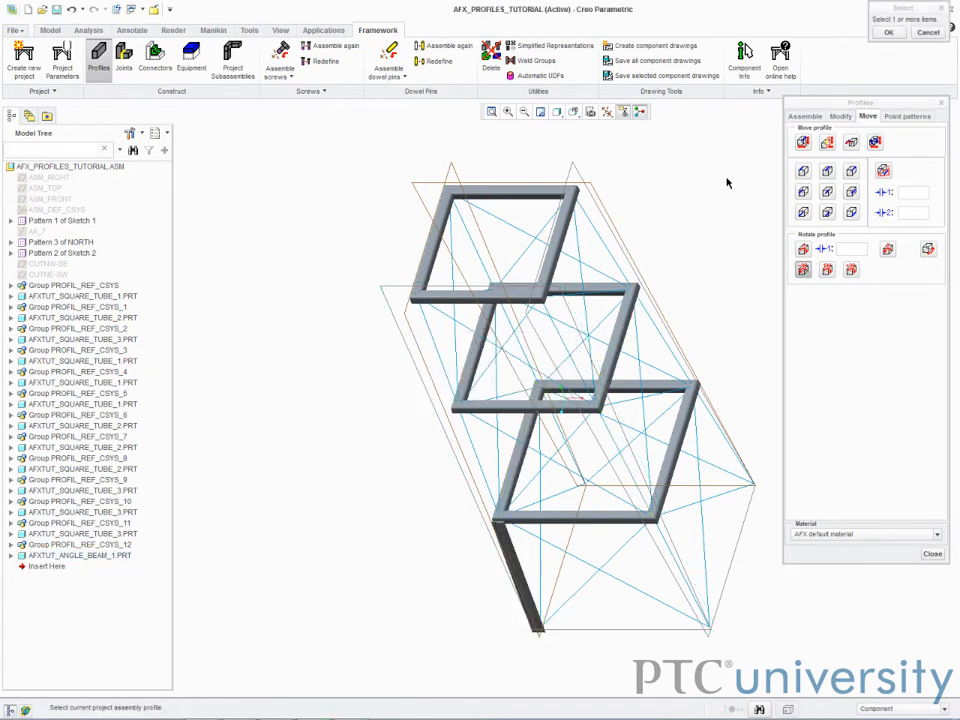
{"action": "left_click", "coordinate": [805, 116]}
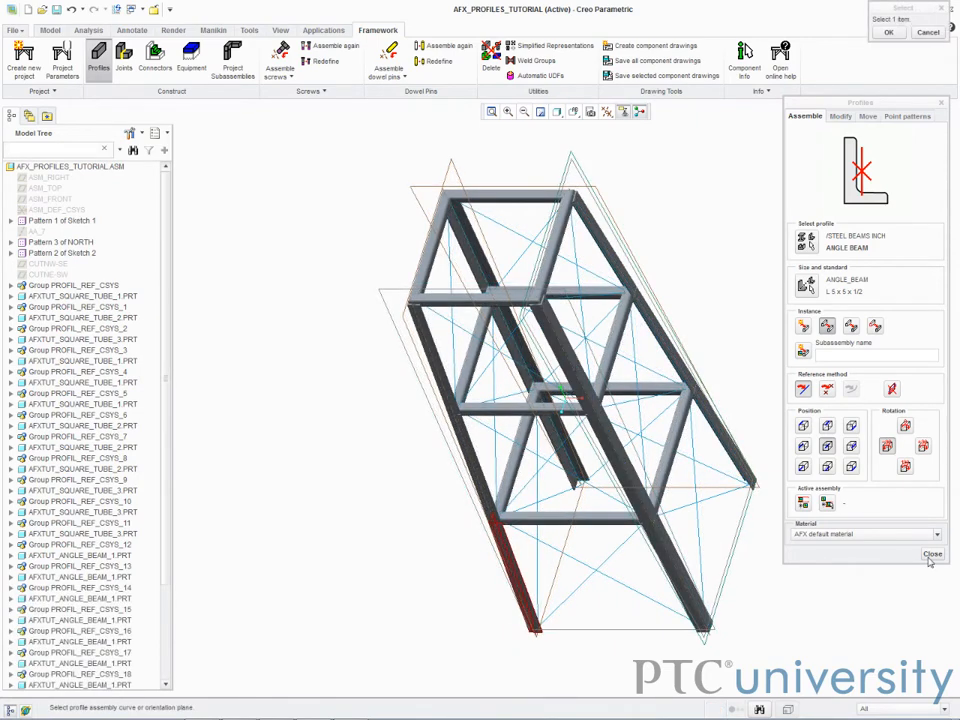
Step: Place the remaining angle-beam legs down to pointed feet and close profile placement
{"action": "left_click", "coordinate": [931, 554]}
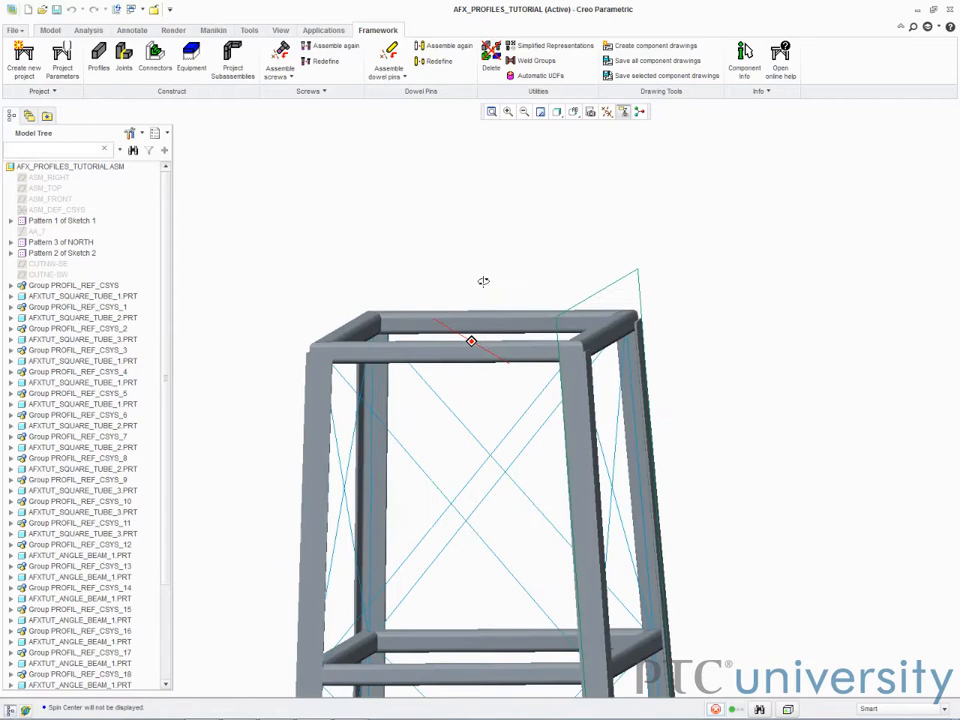
{"action": "left_click", "coordinate": [98, 58]}
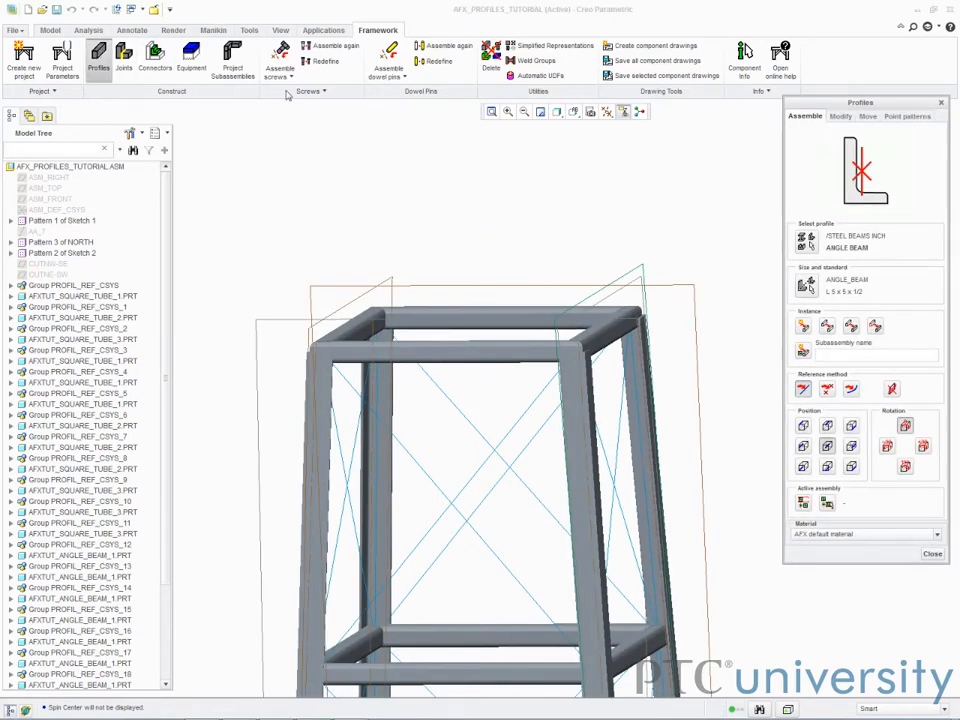
{"action": "left_click", "coordinate": [867, 116]}
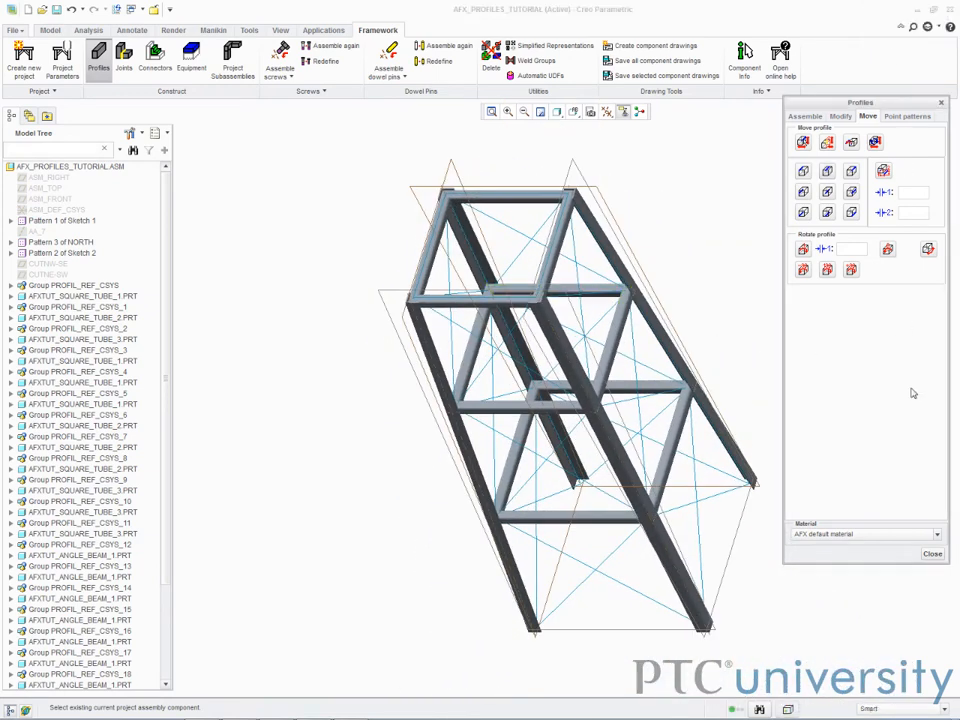
{"action": "left_click", "coordinate": [931, 553]}
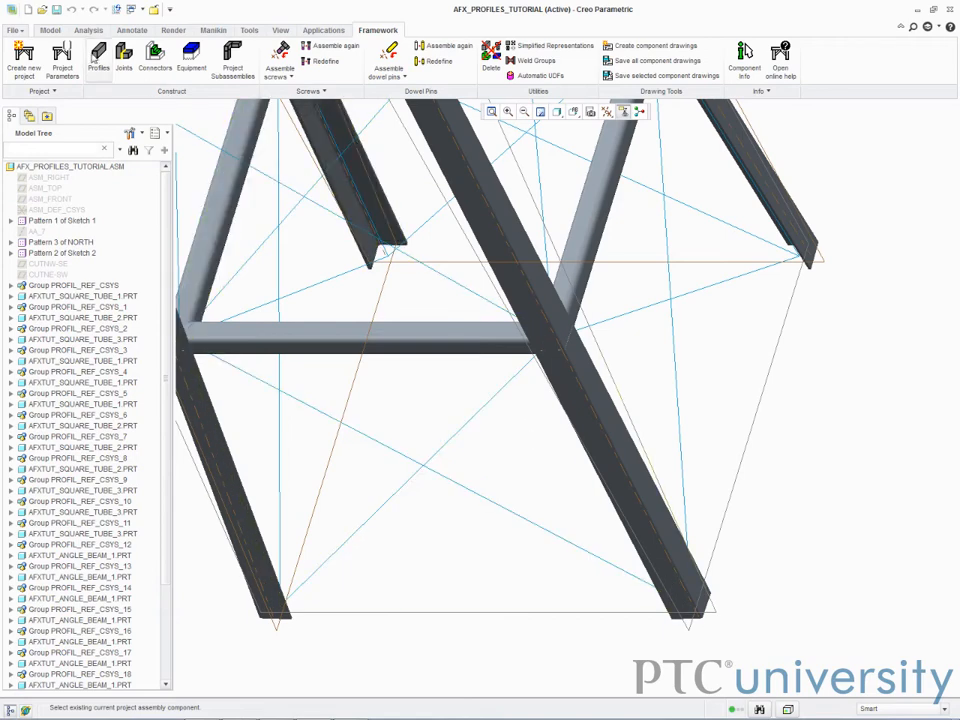
Step: Replace the selected angle-beam legs with AFXTUT_ANGLE_BEAM_8 and change their ends
{"action": "left_click", "coordinate": [97, 57]}
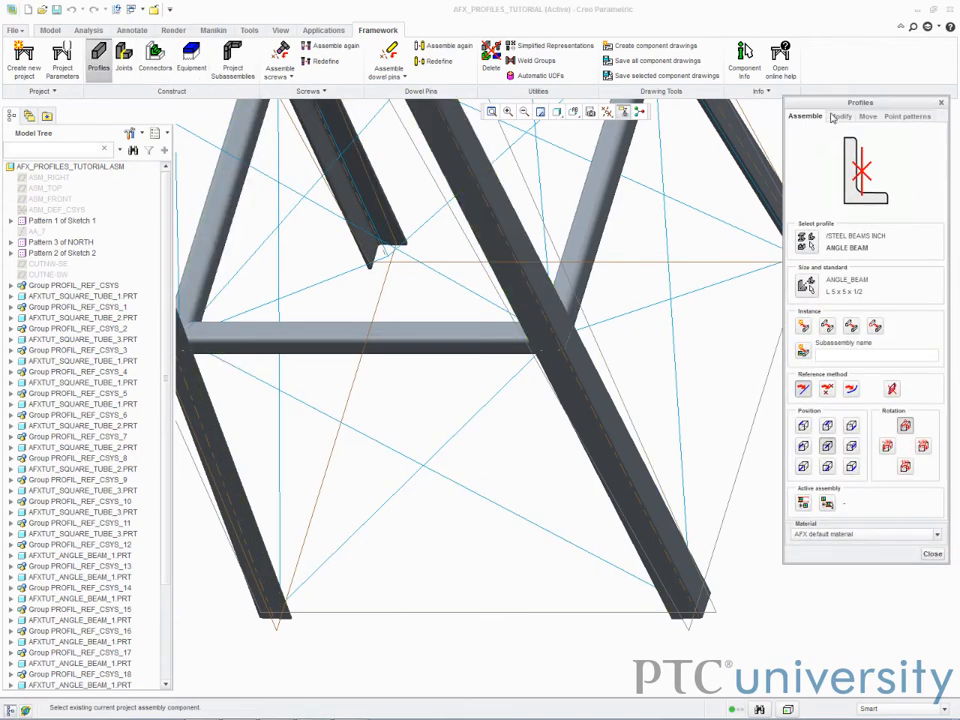
{"action": "left_click", "coordinate": [840, 116]}
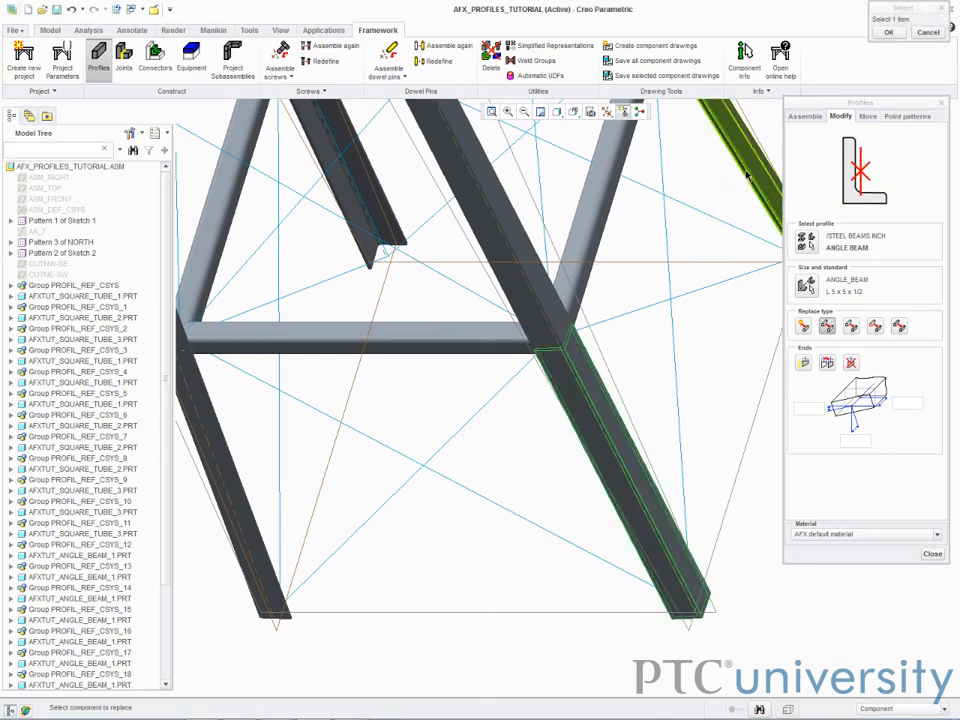
{"action": "left_click", "coordinate": [225, 460]}
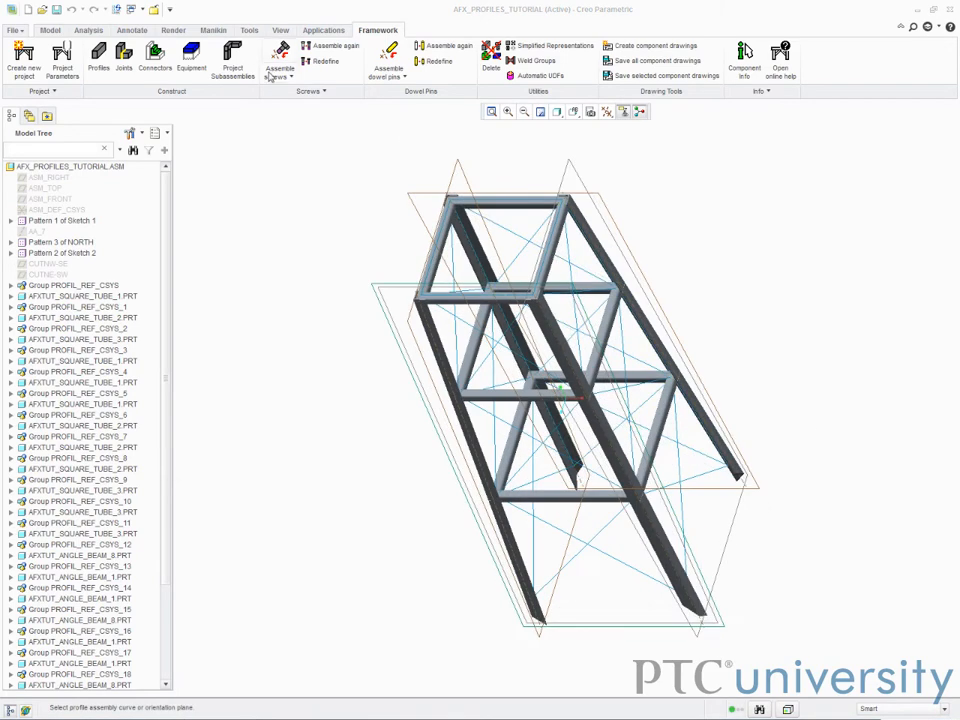
{"action": "left_click", "coordinate": [232, 55]}
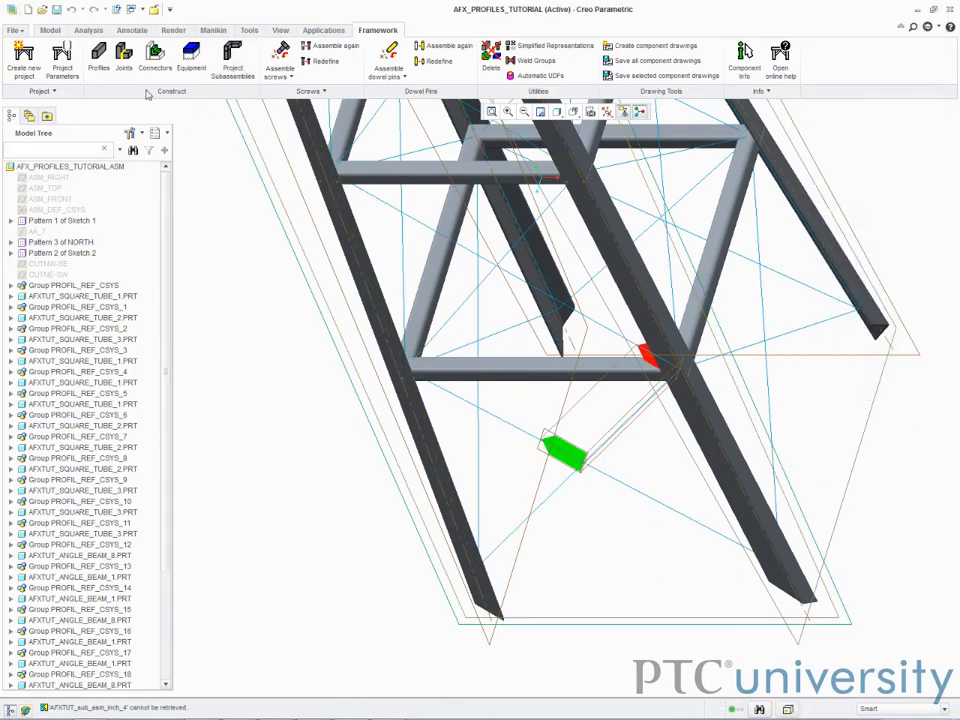
Step: Place a WT 4 x 5 T-beam brace between the marked points and rotate it
{"action": "left_click", "coordinate": [98, 57]}
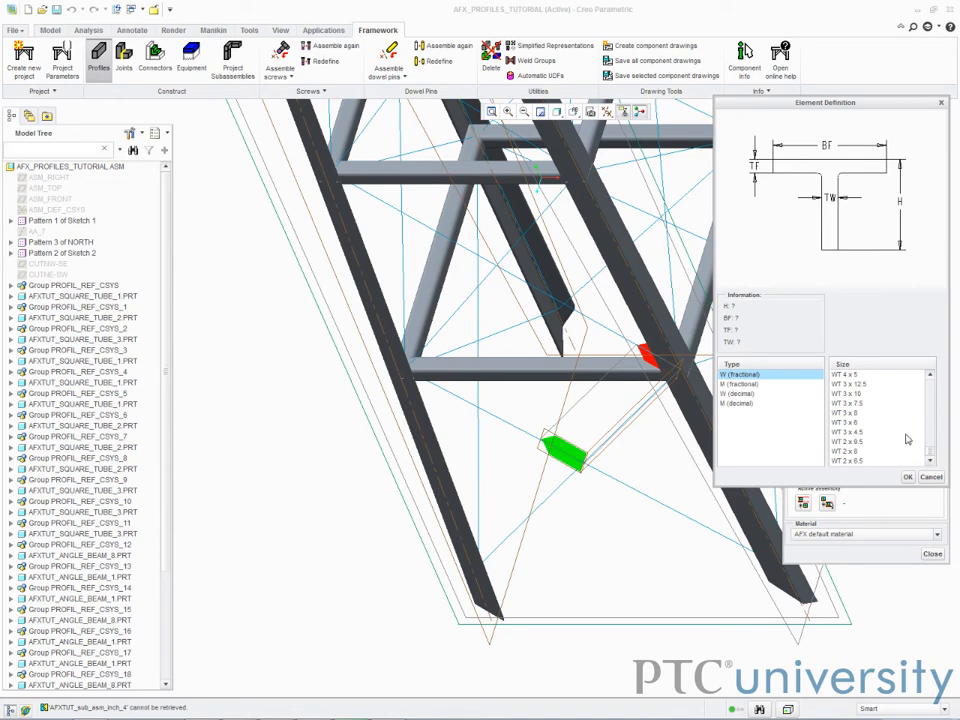
{"action": "left_click", "coordinate": [907, 477]}
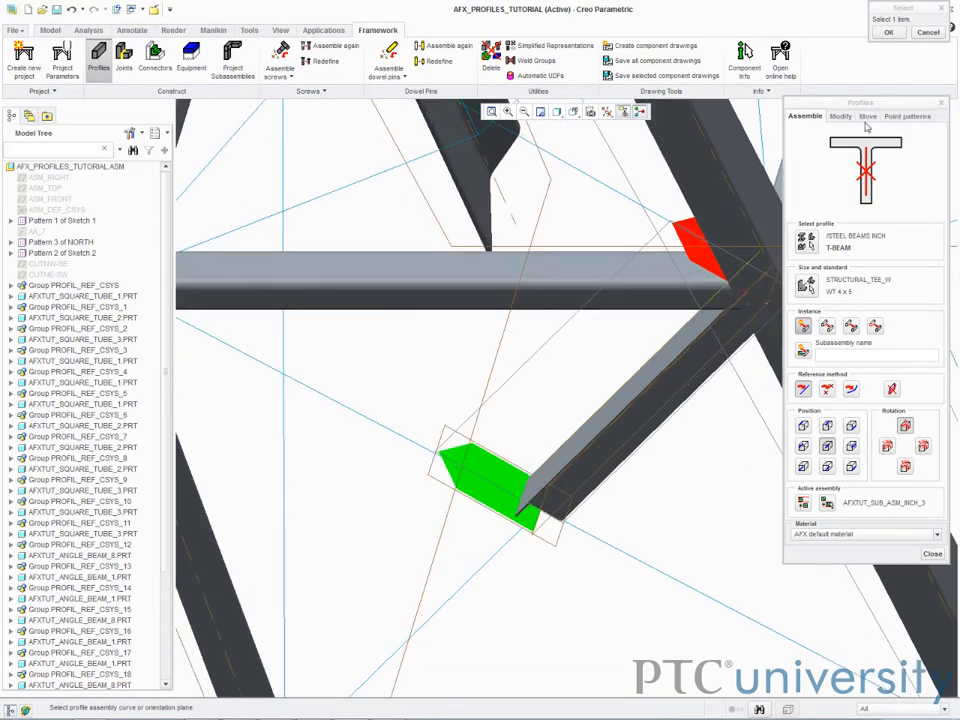
{"action": "left_click", "coordinate": [868, 116]}
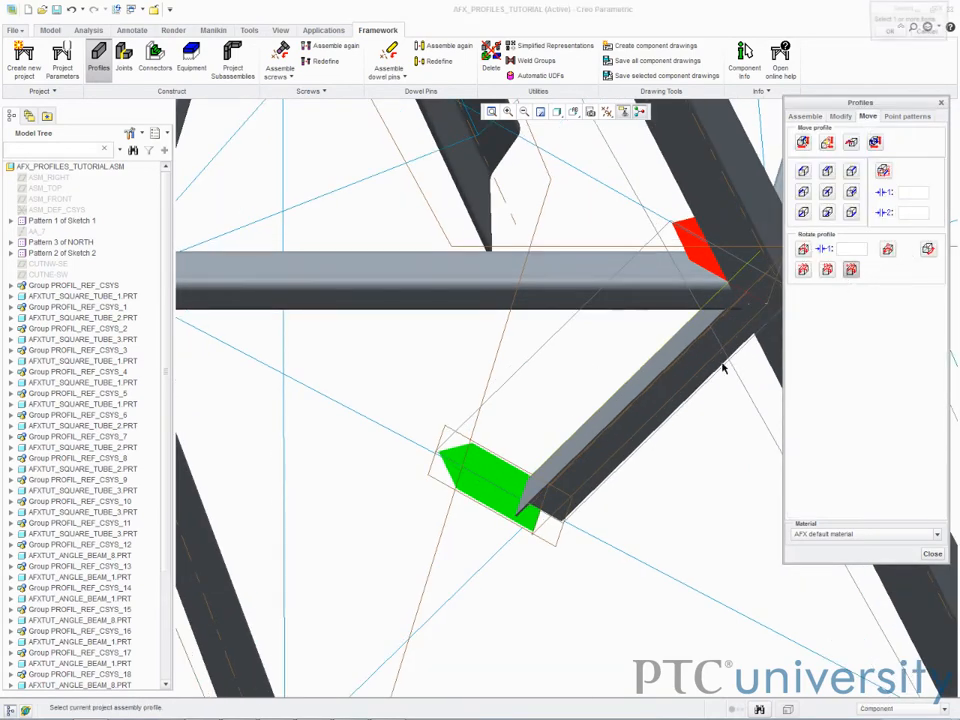
{"action": "left_click", "coordinate": [805, 116]}
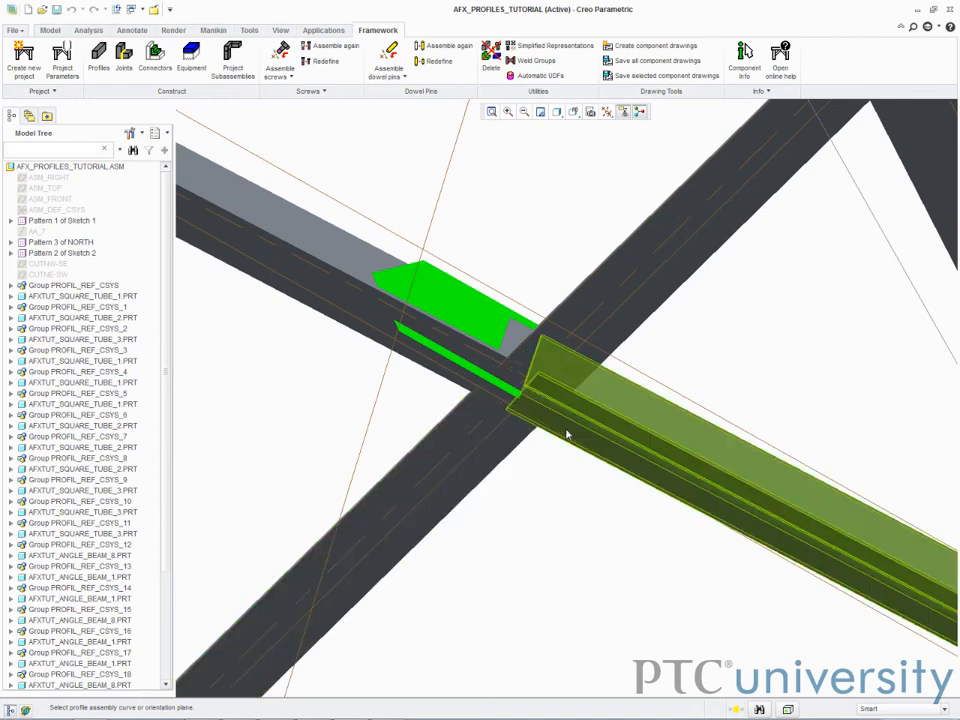
Step: Trim the brace end flush to the leg using a Replace surface joint
{"action": "left_click", "coordinate": [123, 57]}
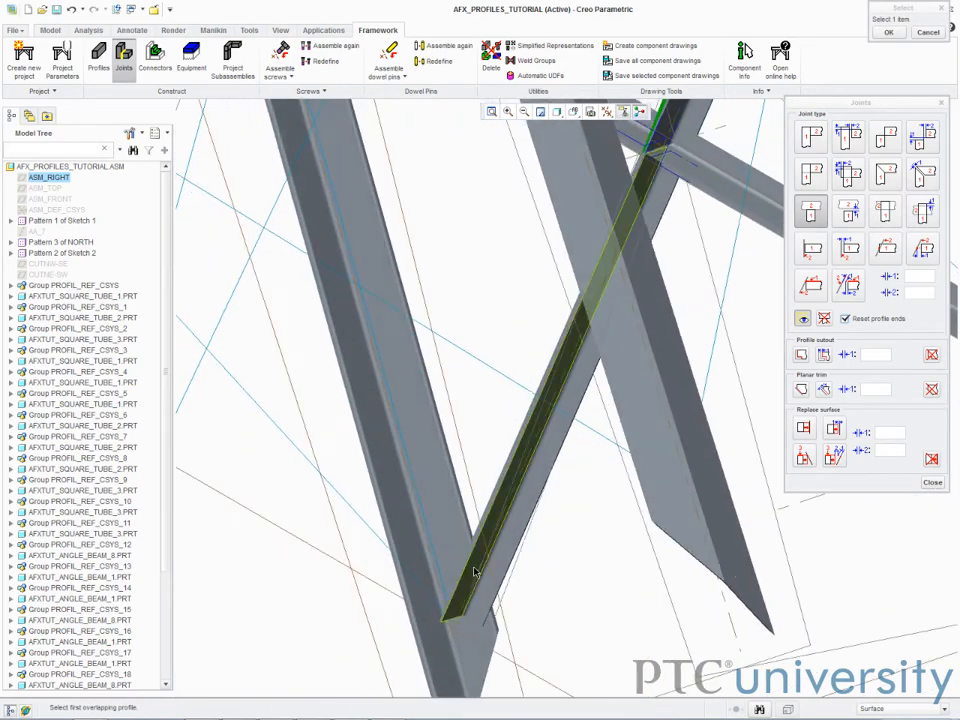
{"action": "left_click", "coordinate": [470, 575]}
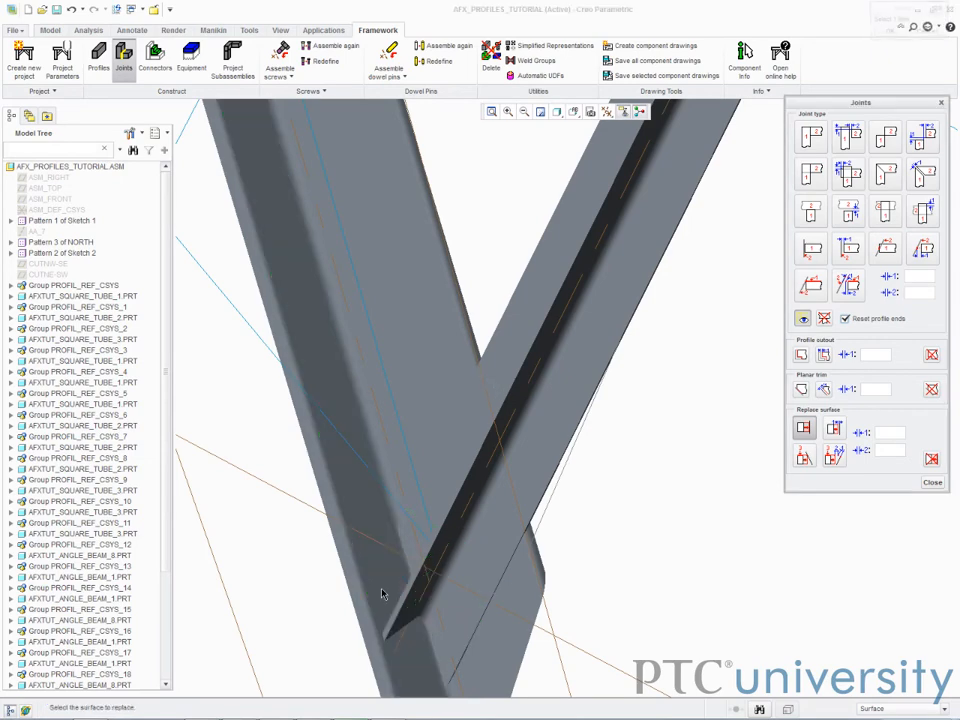
{"action": "left_click", "coordinate": [487, 599]}
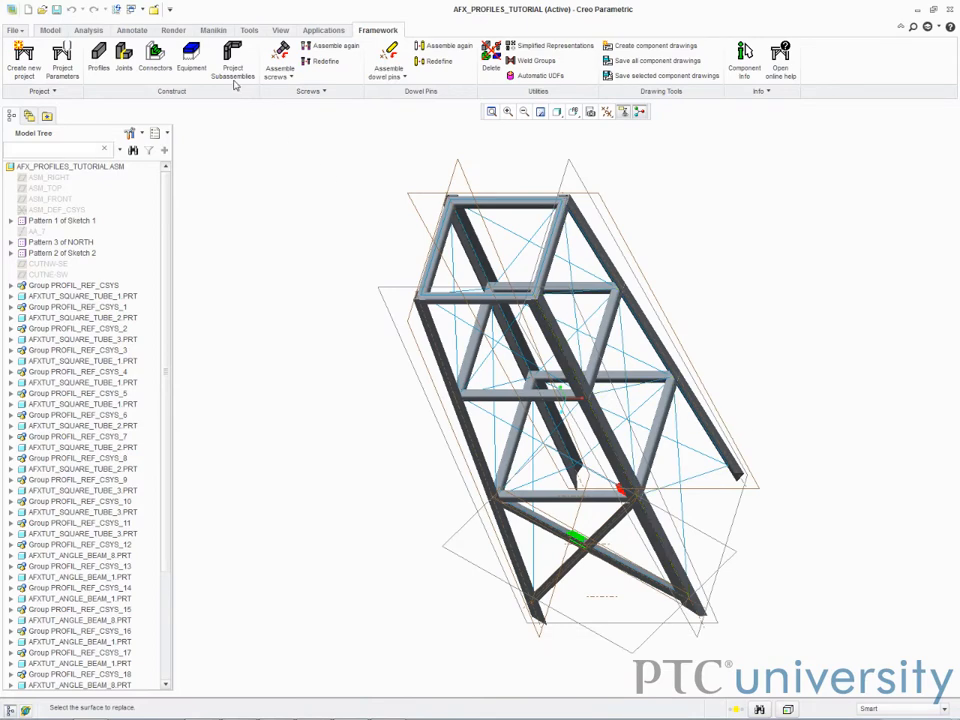
Step: Set up a planar trim of the brace against the CUTLINE-SW datum plane
{"action": "left_click", "coordinate": [232, 58]}
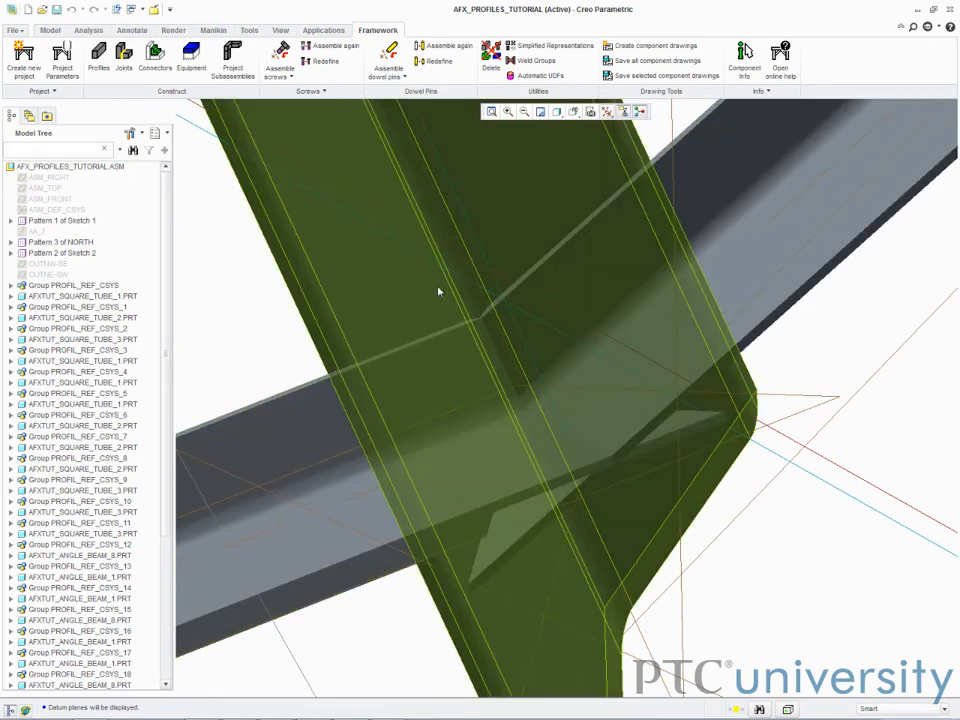
{"action": "left_click", "coordinate": [123, 58]}
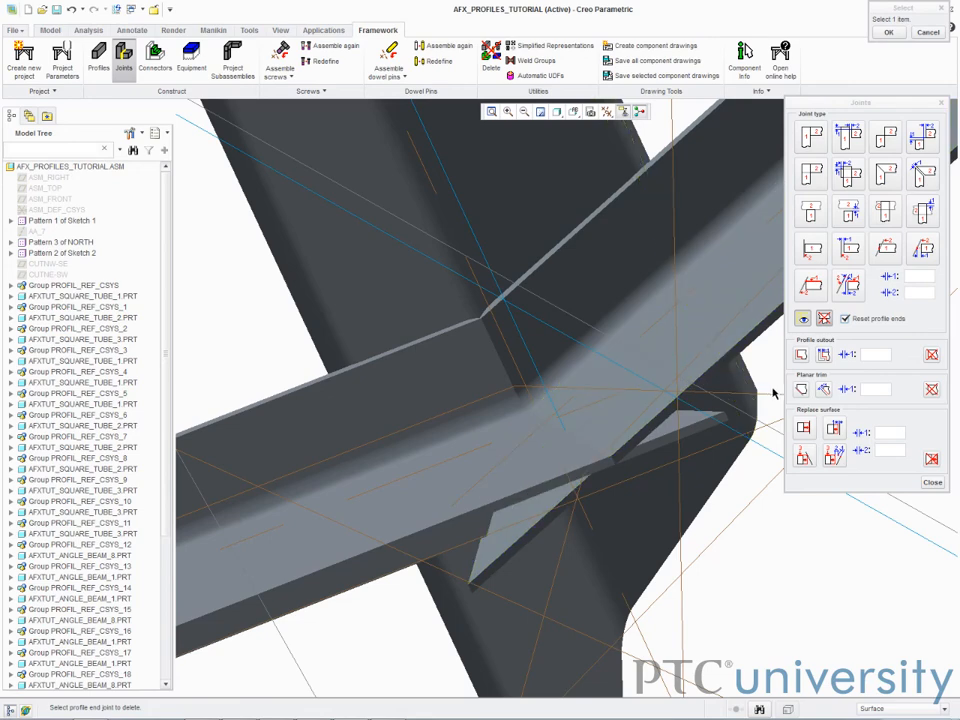
{"action": "left_click", "coordinate": [600, 408]}
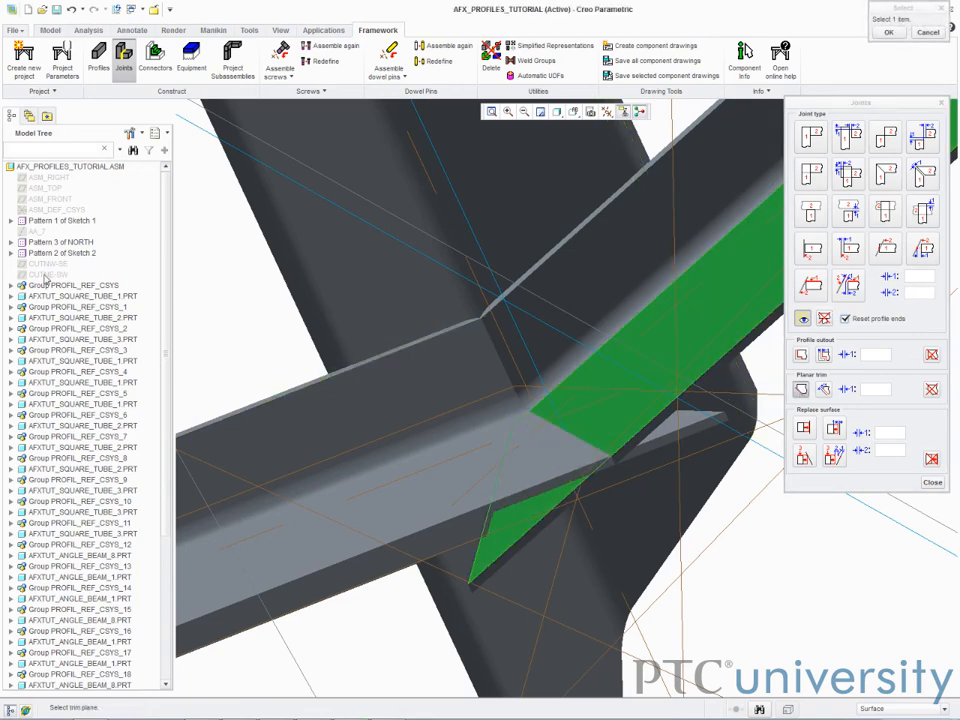
{"action": "left_click", "coordinate": [48, 274]}
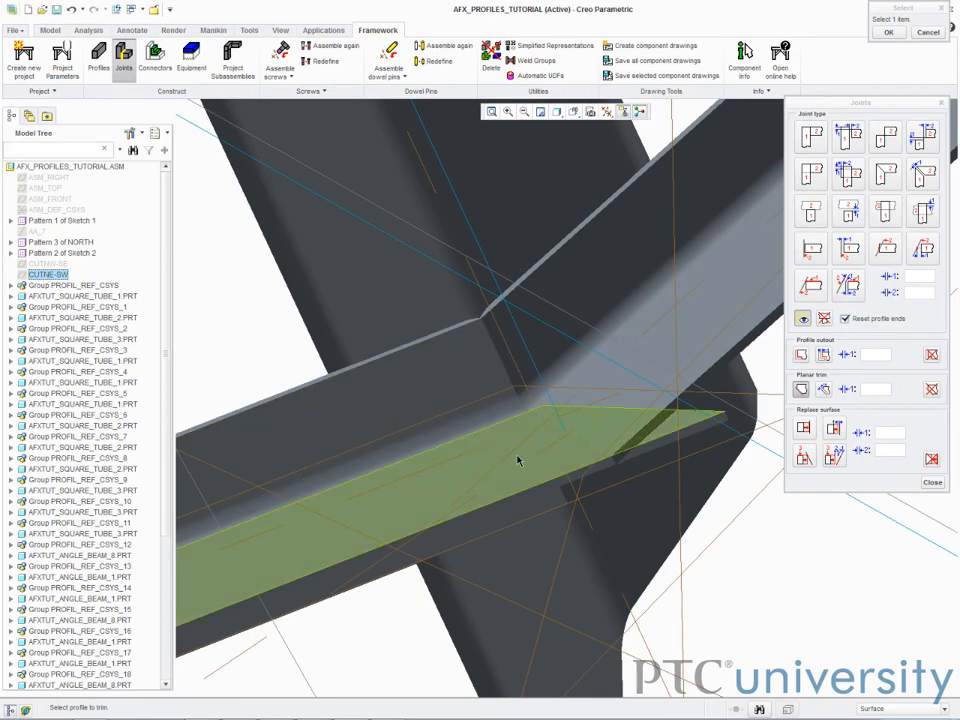